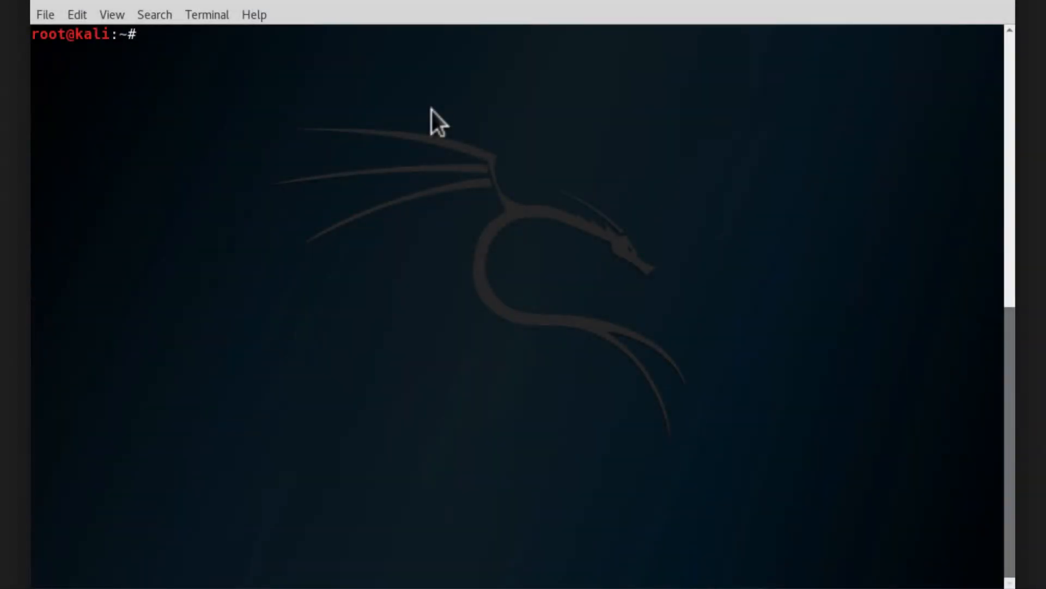
Run airodump-ng on wlan0mon to scan nearby access points and pause the output.
type("airodump-ng")
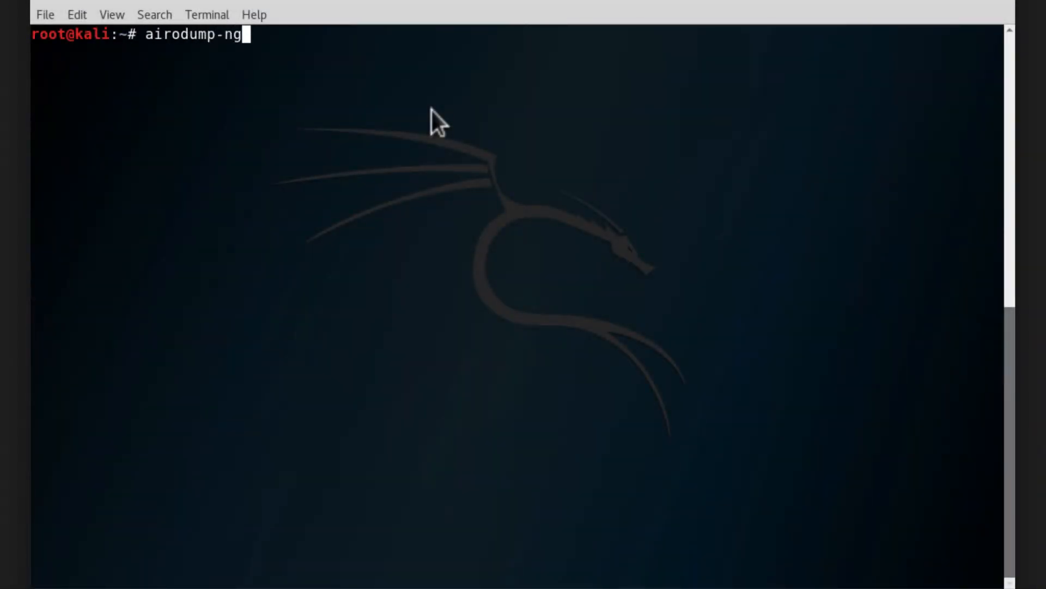
type("wlan0mon")
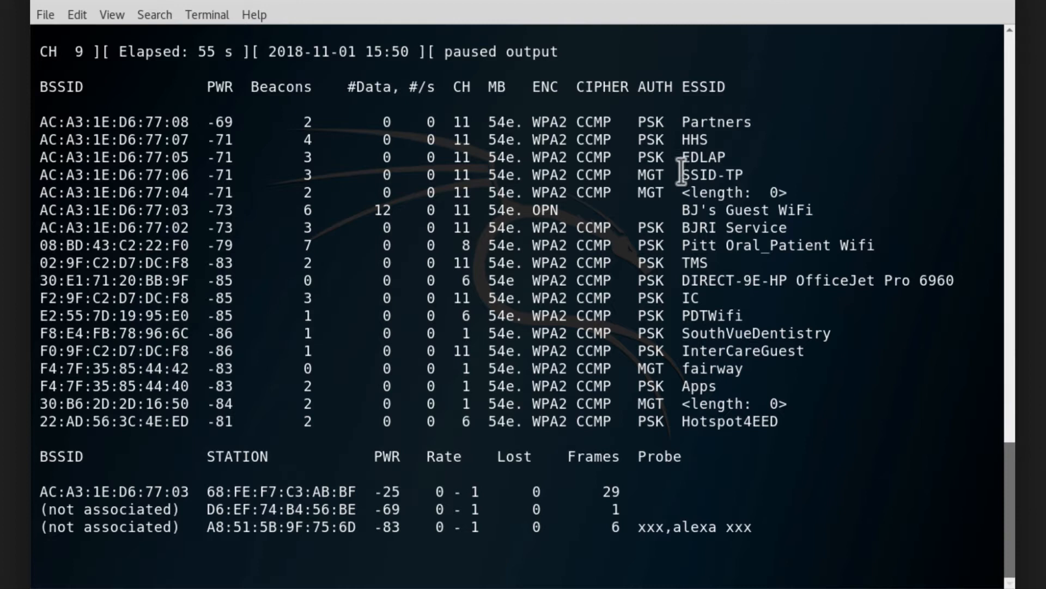
Copy the BJ's Guest WiFi ESSID, enter an --essid command with -c 1, then cancel it.
double_click(691, 209)
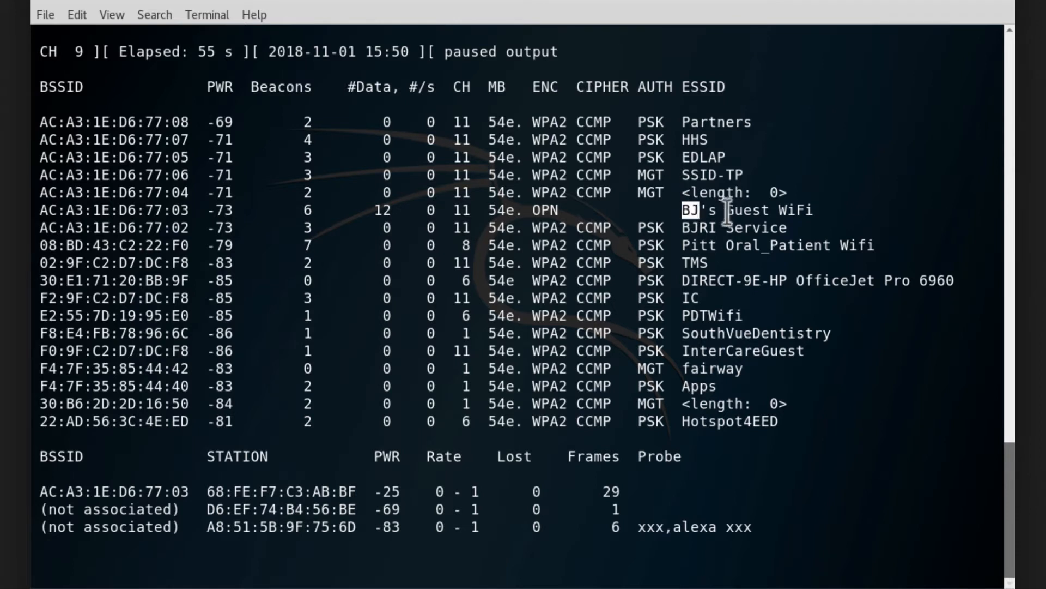
right_click(731, 220)
type("airodump-ng wlan0mon")
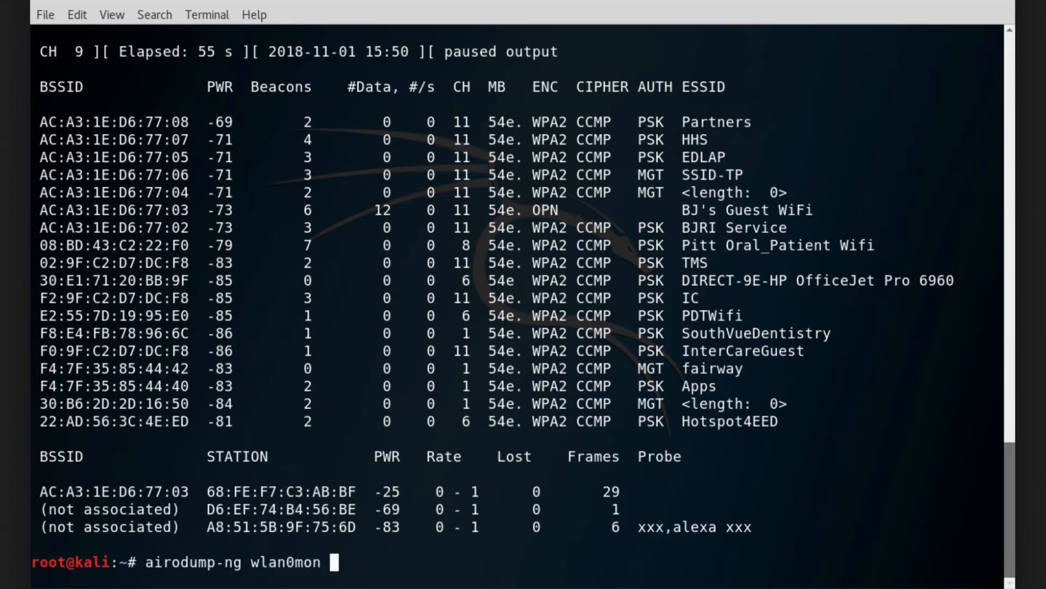
type("--essid")
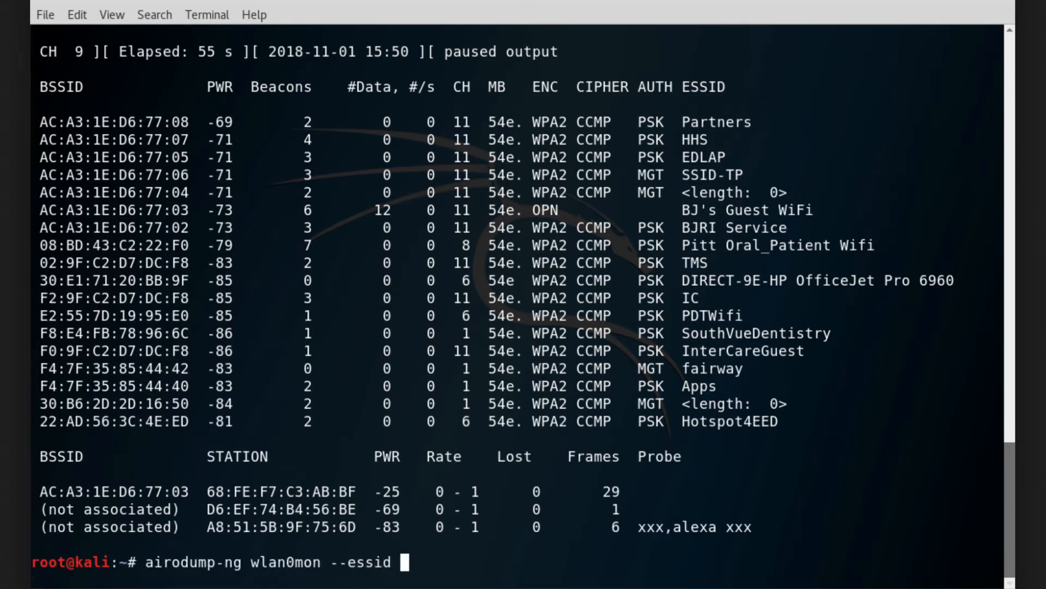
type("BJ's Guest WiFi")
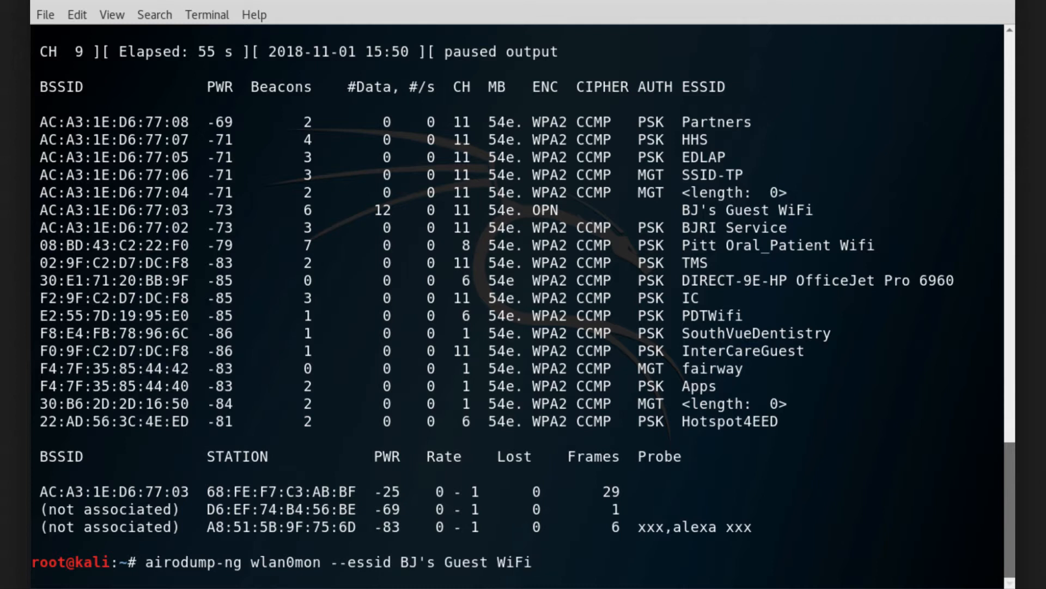
type("-c 11")
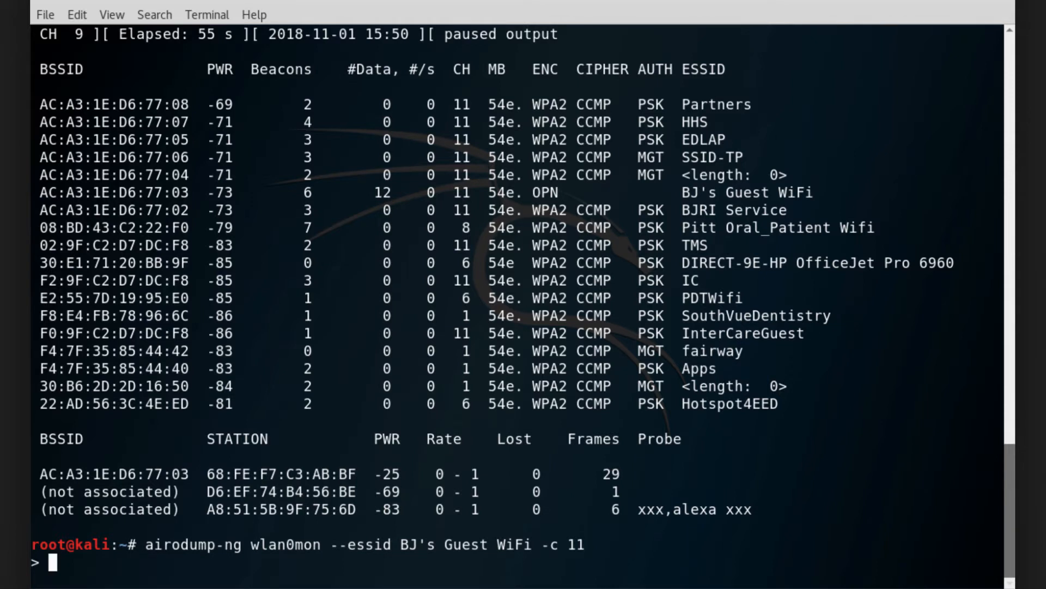
key("ctrl+c")
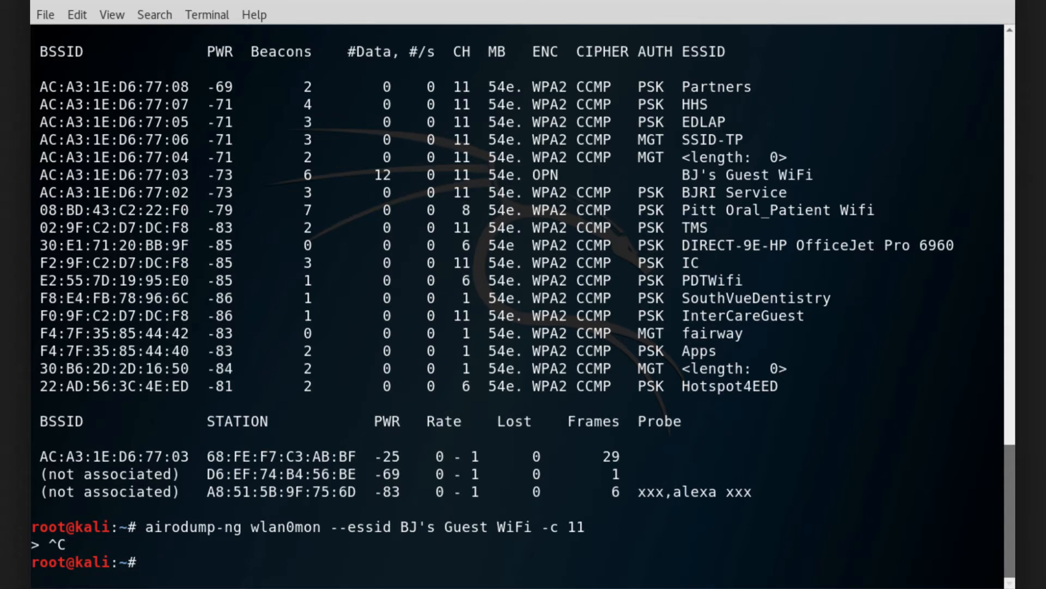
Capture BJ's Guest WiFi by BSSID AC:A3:1E:D6:77:03 on channel 11, then stop it.
type("airodump-ng wlan0mon --essid BJ's Guest WiFi -c 1")
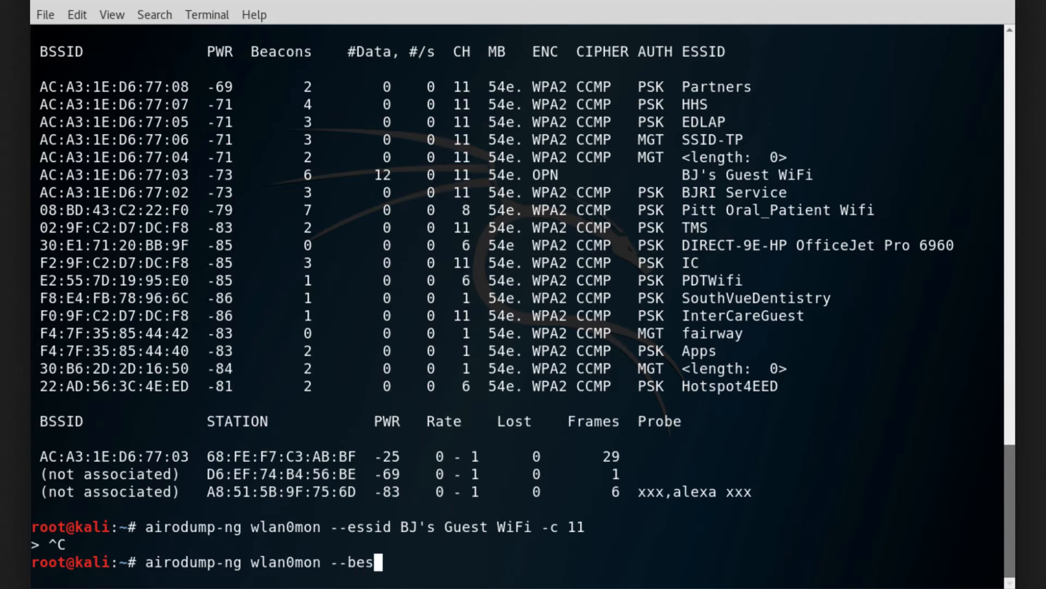
type("sid")
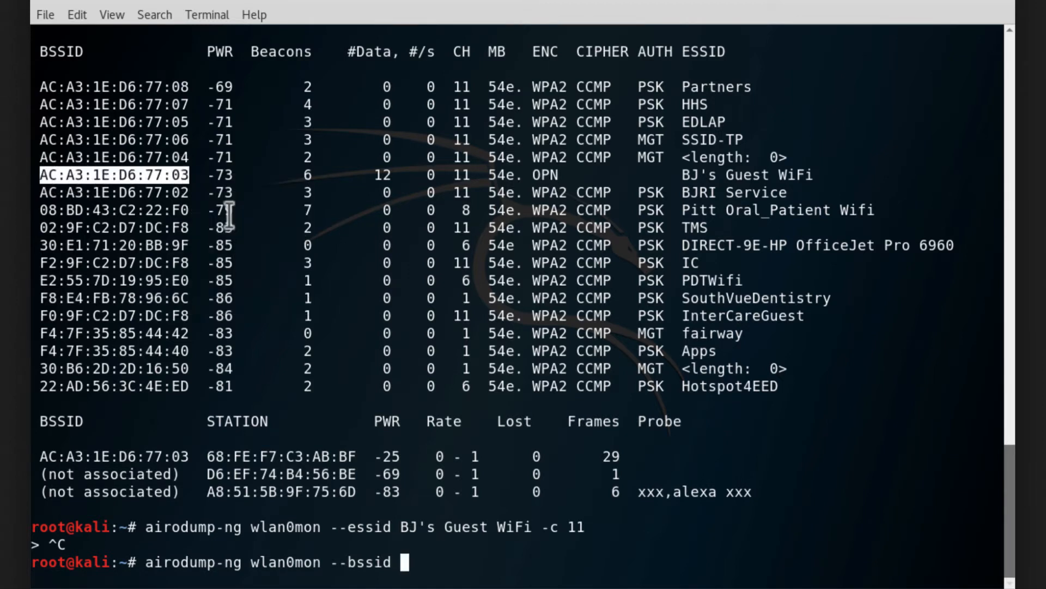
type("AC:A3:1E:D6:77:03")
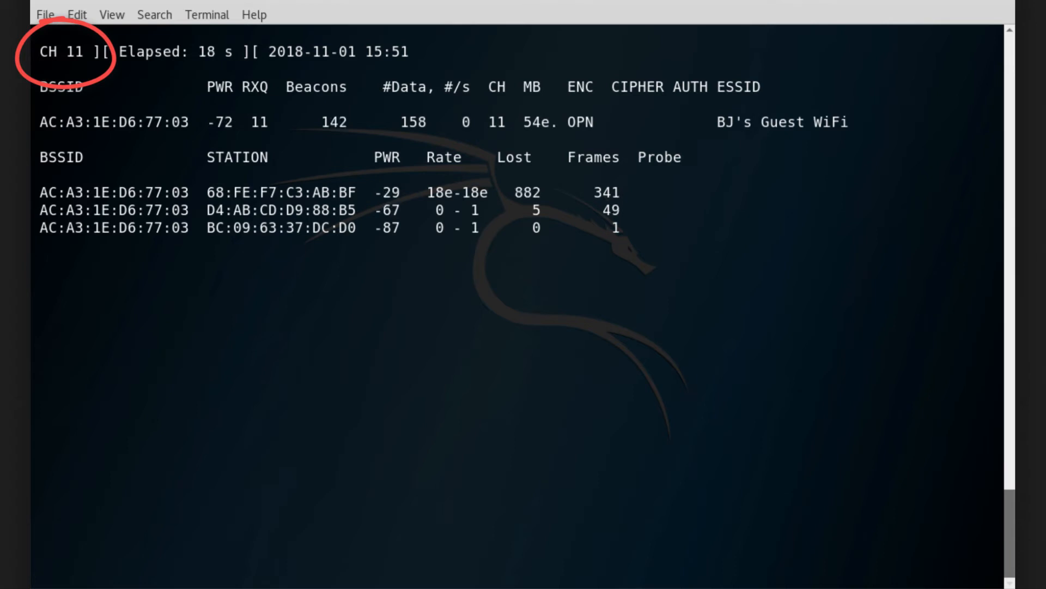
key("ctrl+c")
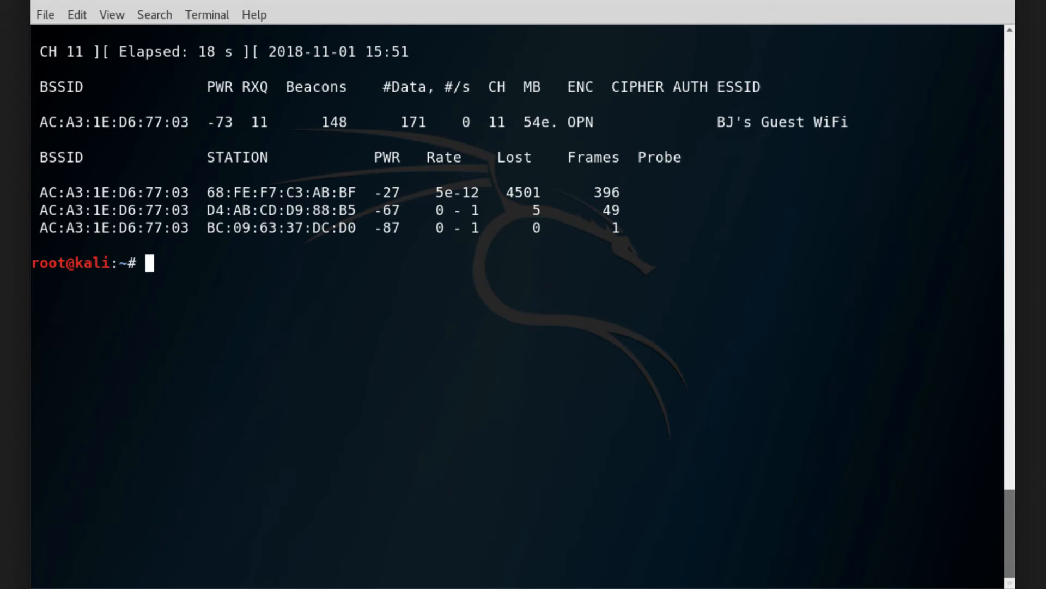
left_click_drag(400, 70, 447, 83)
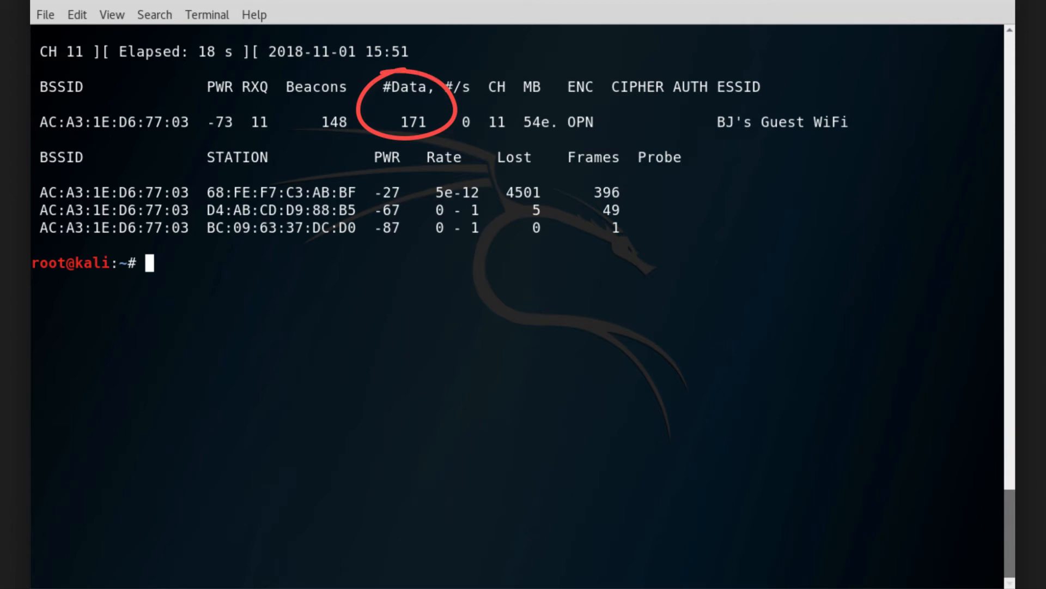
Rerun the BSSID channel 11 capture with '-w BJs', stop after two minutes, and run ls.
type("airodump-ng wlan0mon --bssid AC:A3:1E:D6:77:03 -c 11")
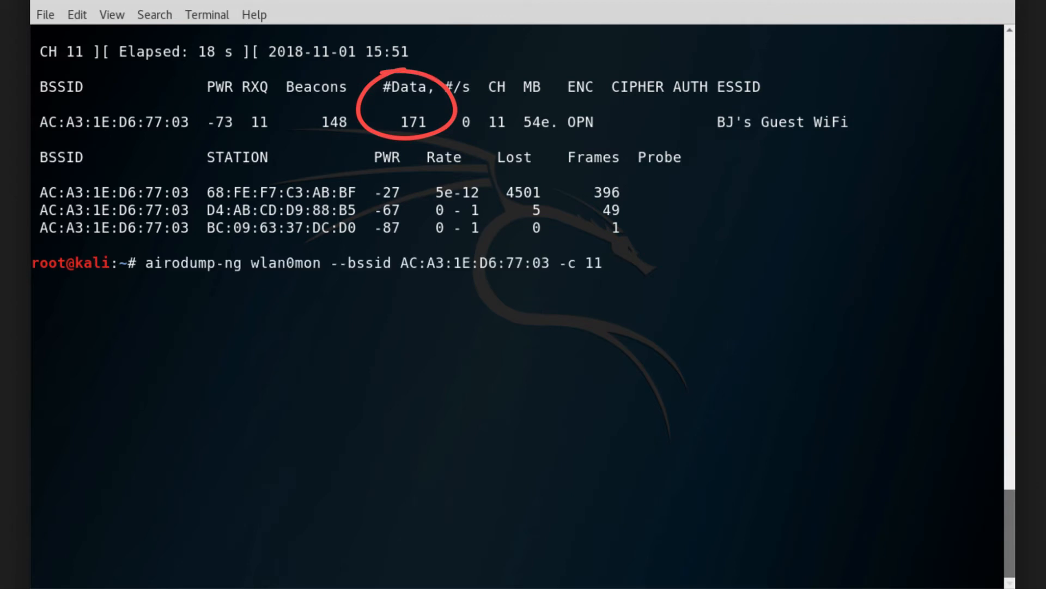
type("-w")
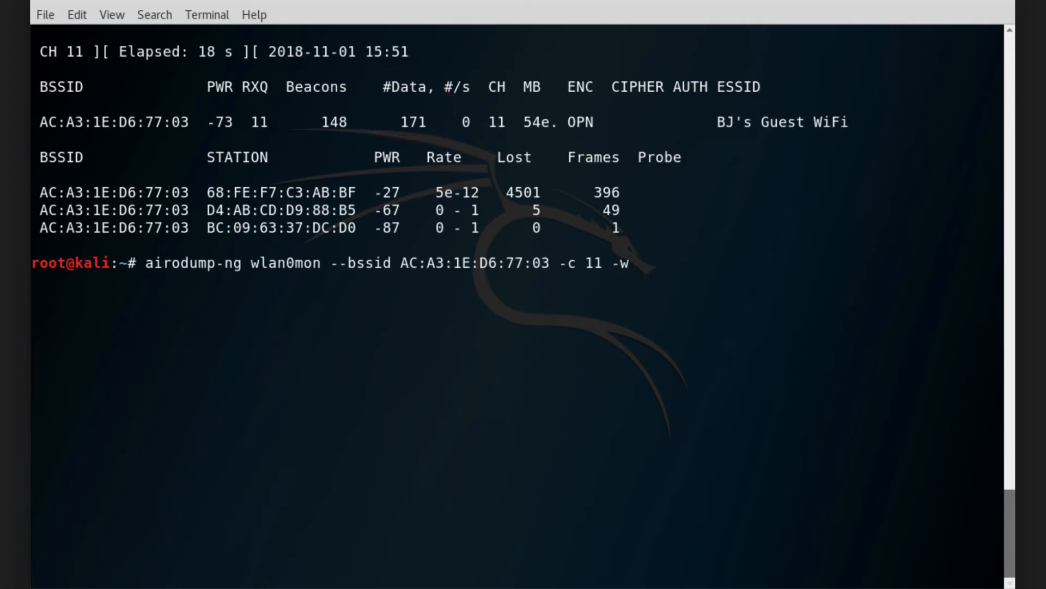
type("BJs")
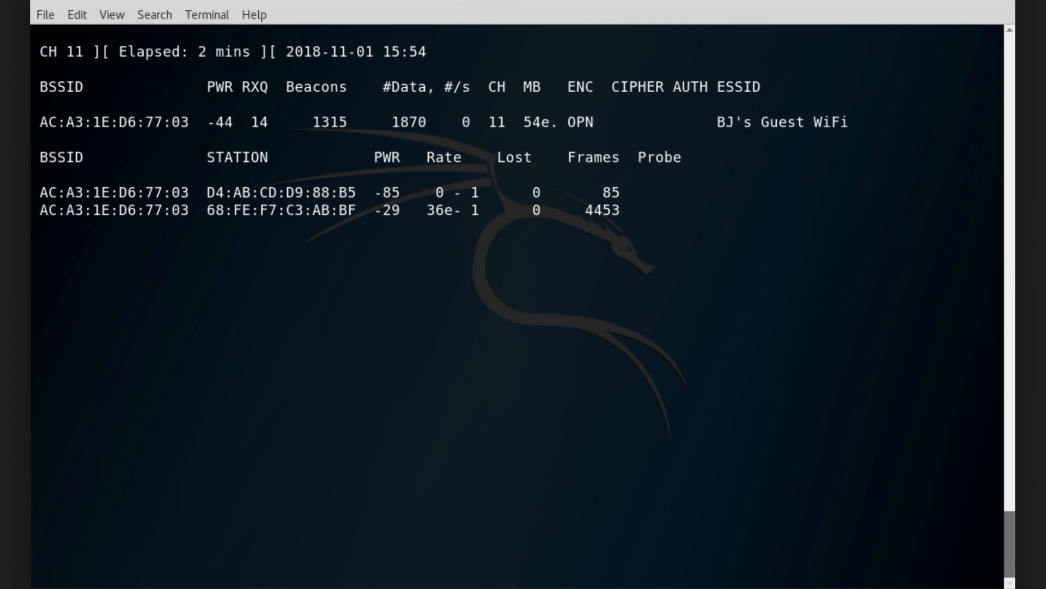
key("ctrl+c")
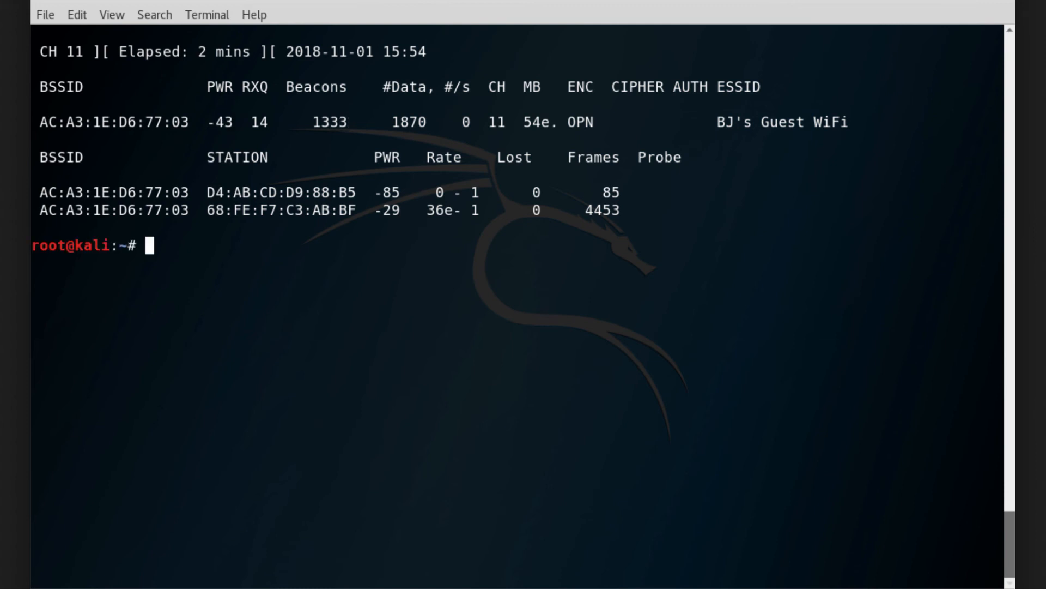
type("ls")
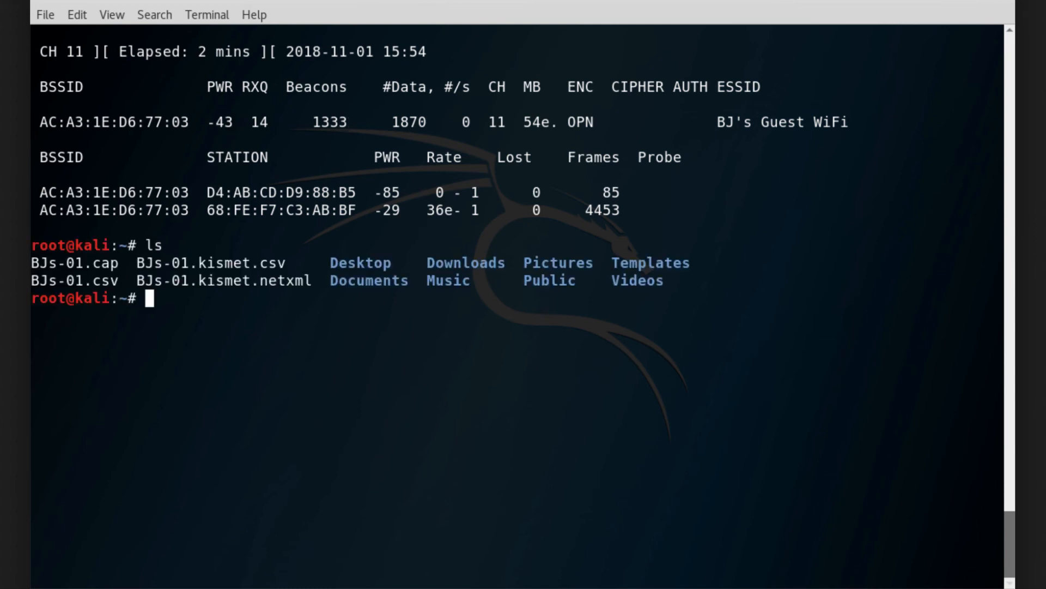